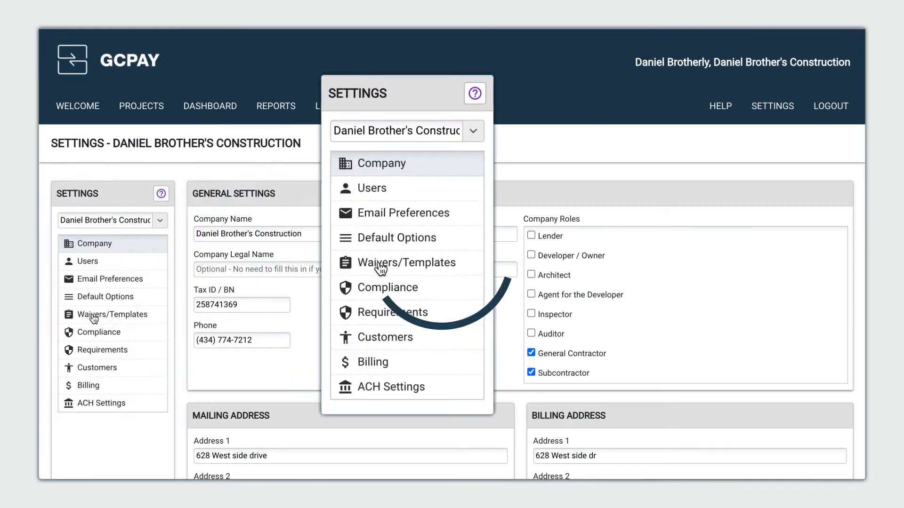
Open Waivers/Templates settings and test-preview the Unconditional Waiver and Release Upon Final Payment template
left_click(407, 262)
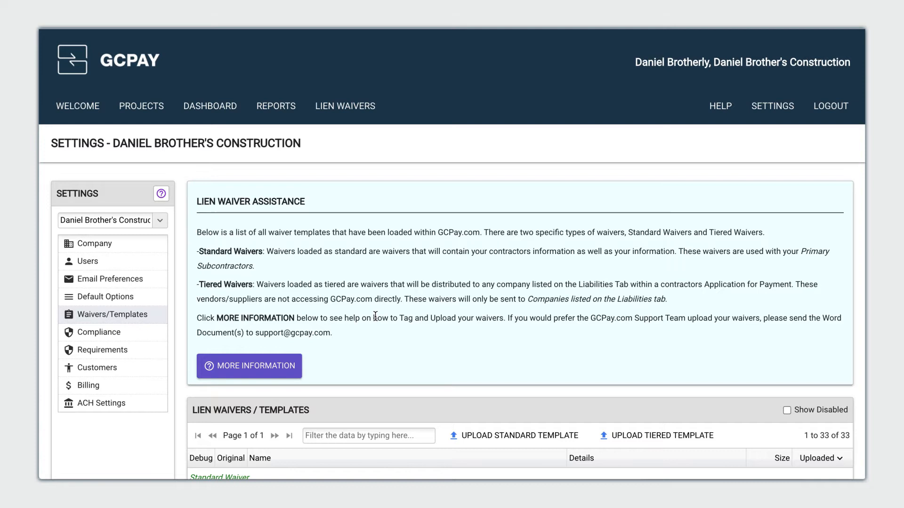
scroll("down", 3)
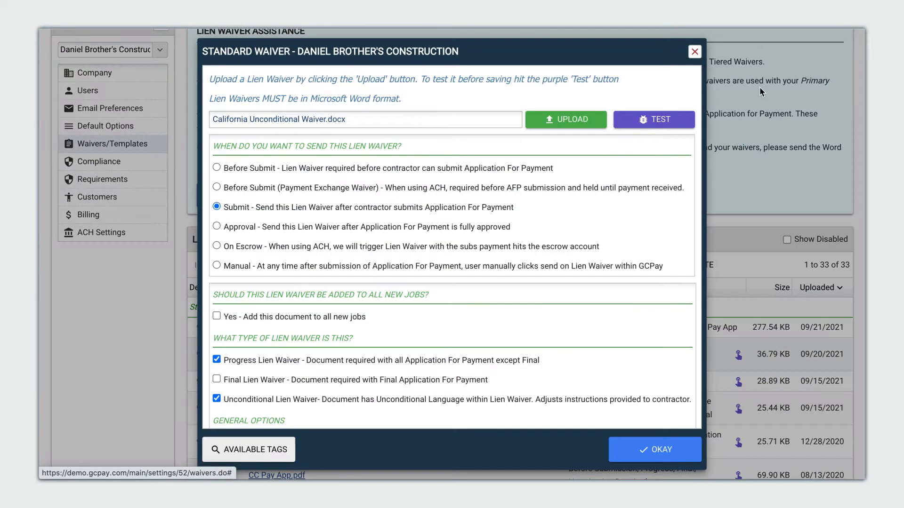
left_click(654, 119)
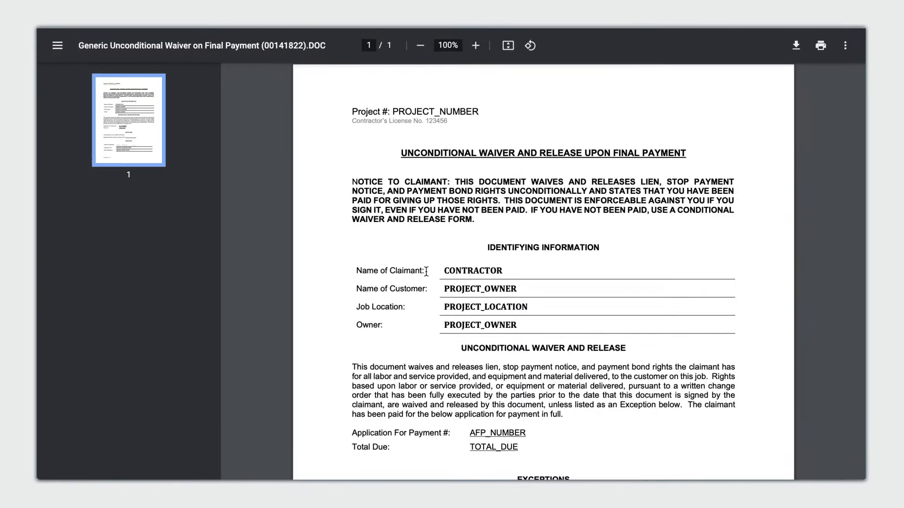